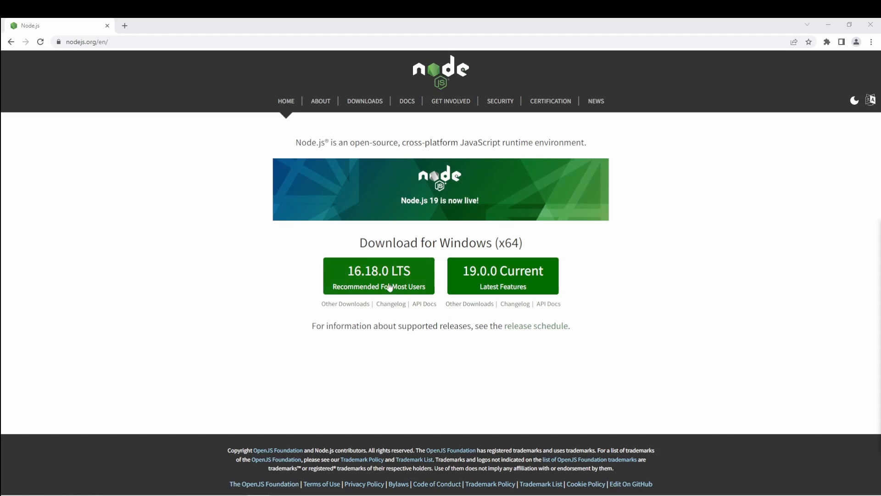
Step: Download Node.js 16.18.0 LTS for Windows and complete its setup wizard with default features
click(379, 275)
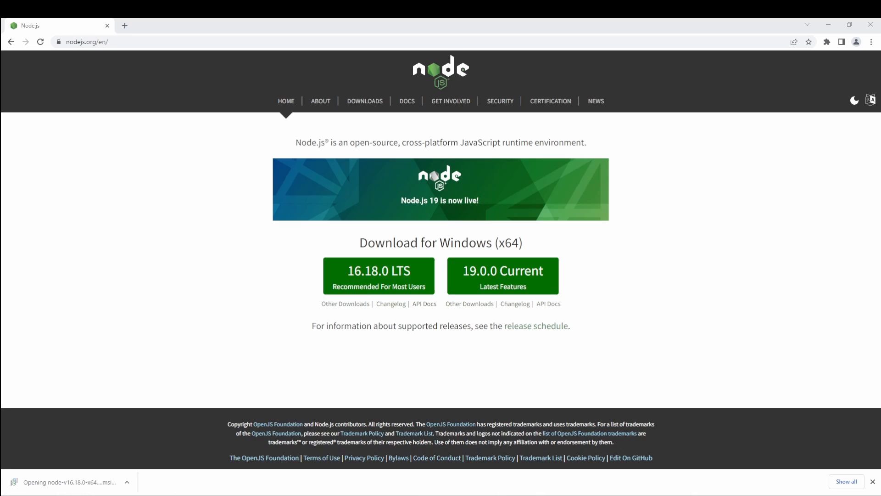
click(64, 481)
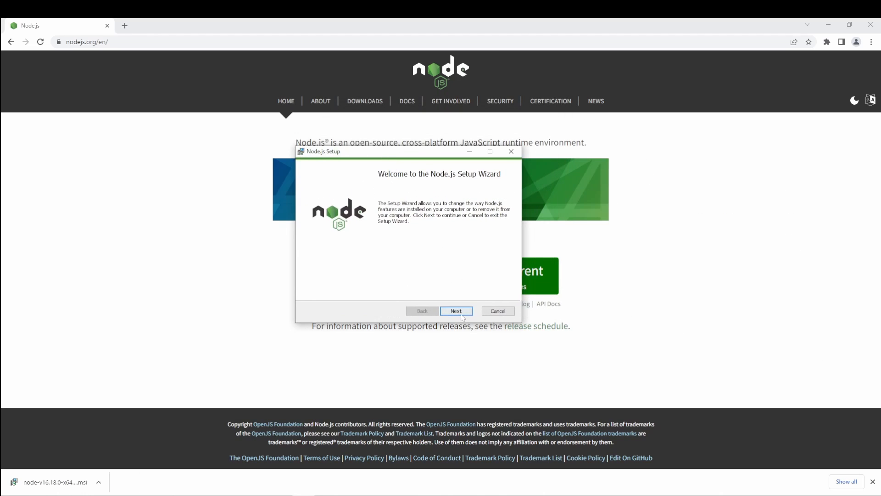
click(456, 311)
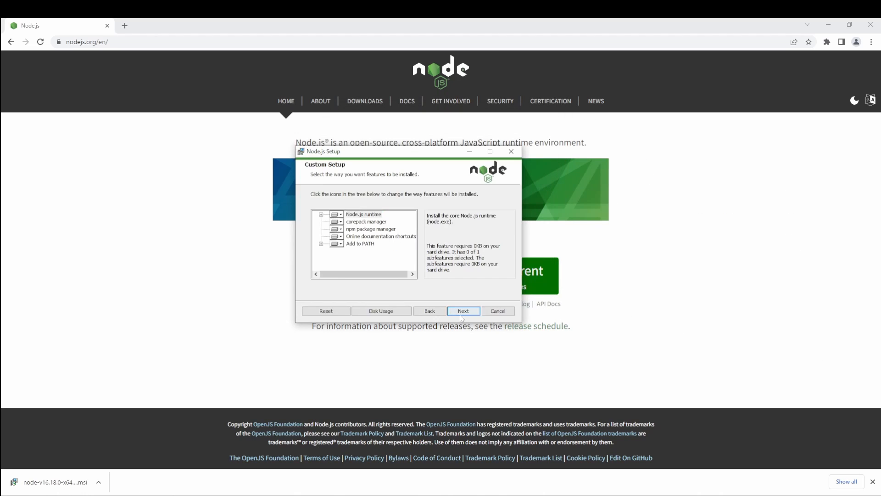
click(464, 311)
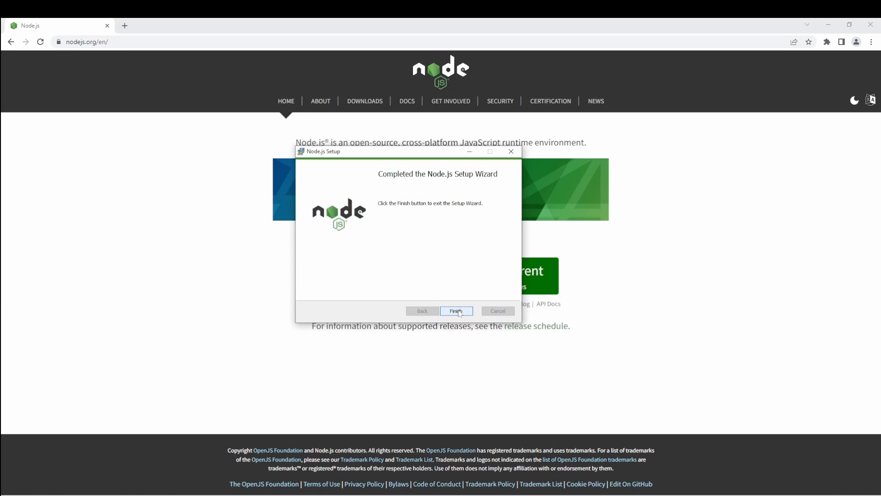
click(456, 311)
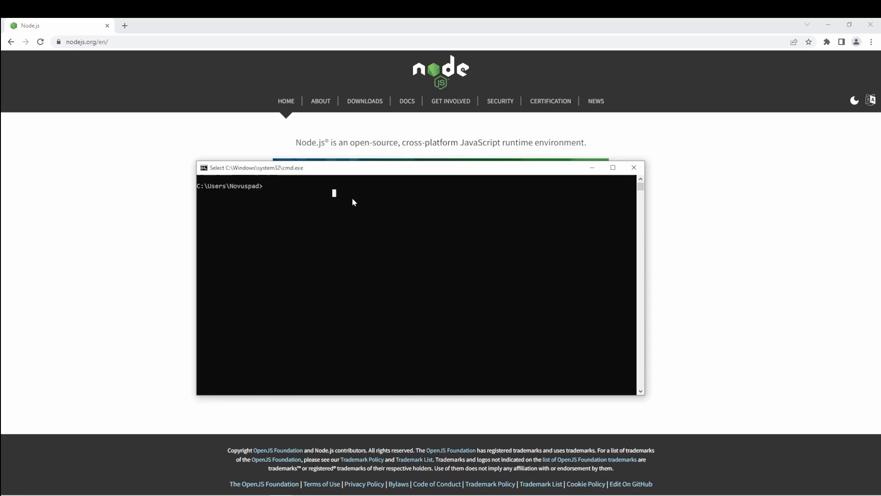
text(n)
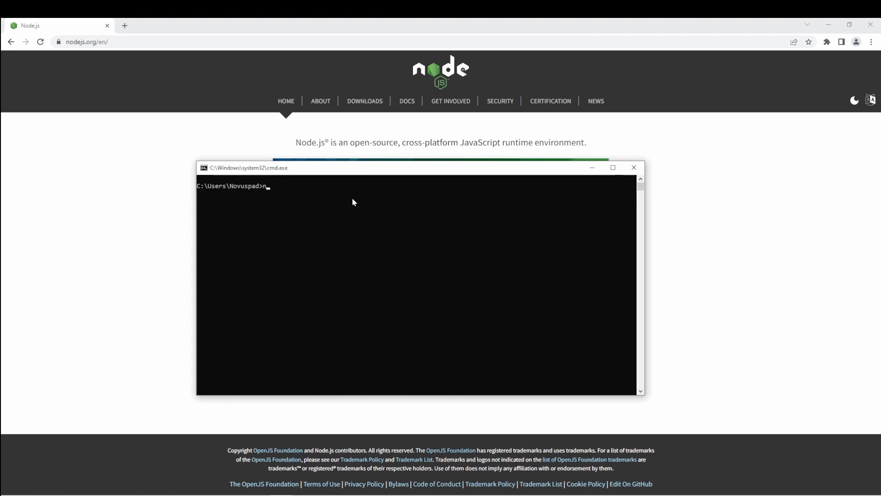
text(pm install)
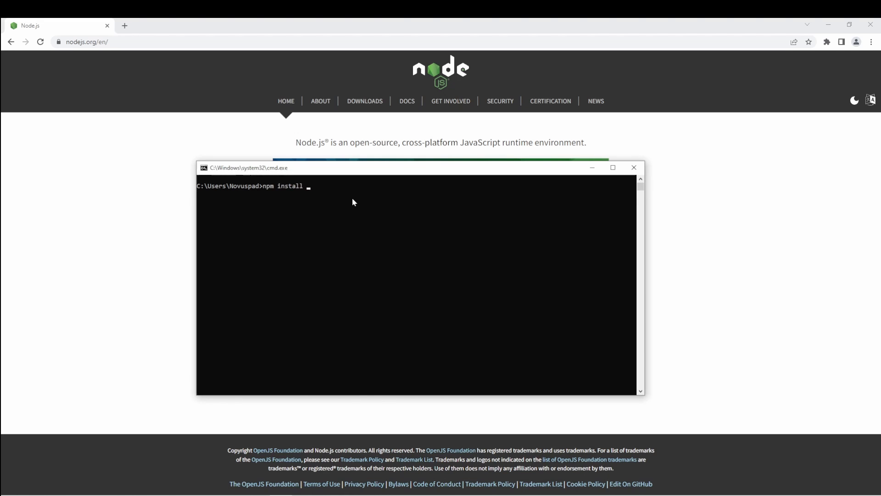
text(-g)
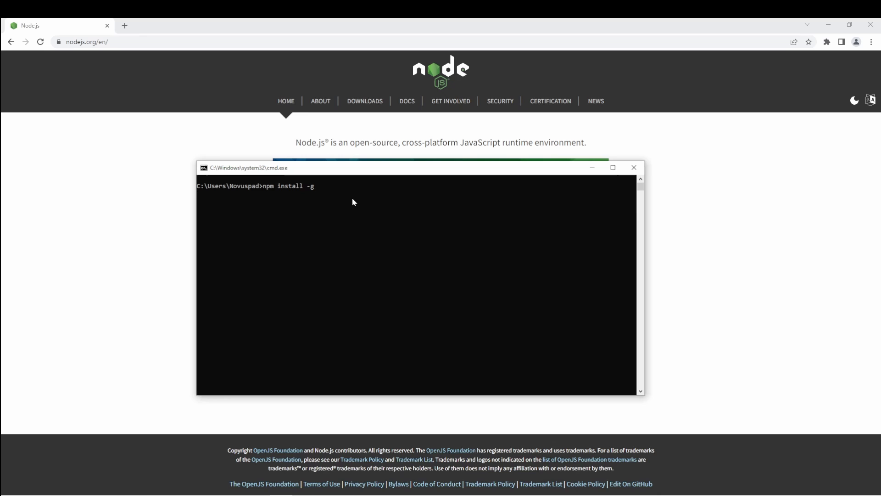
text(@angular)
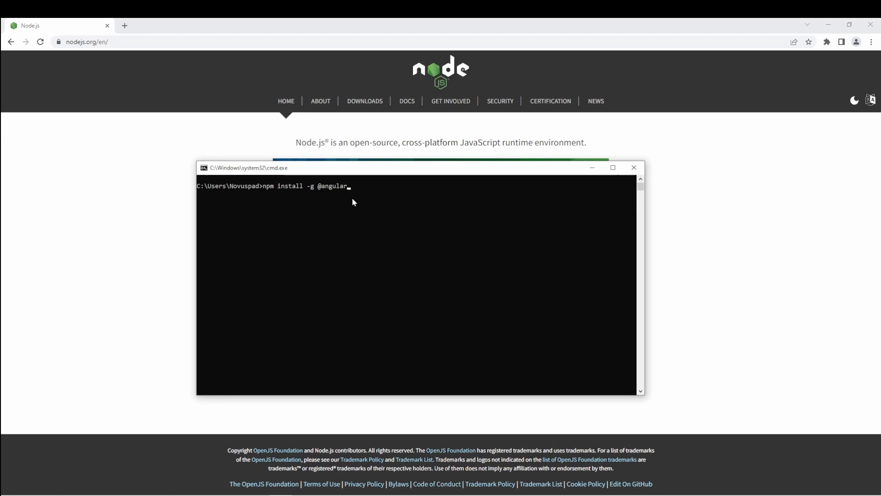
text(/cli)
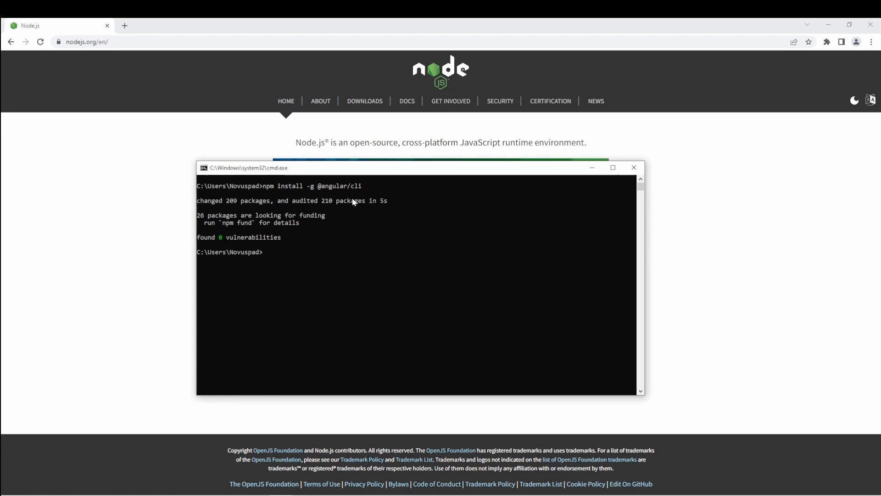
Step: Run ng new my-first-project, answering y to routing and keeping the default stylesheet
text(n)
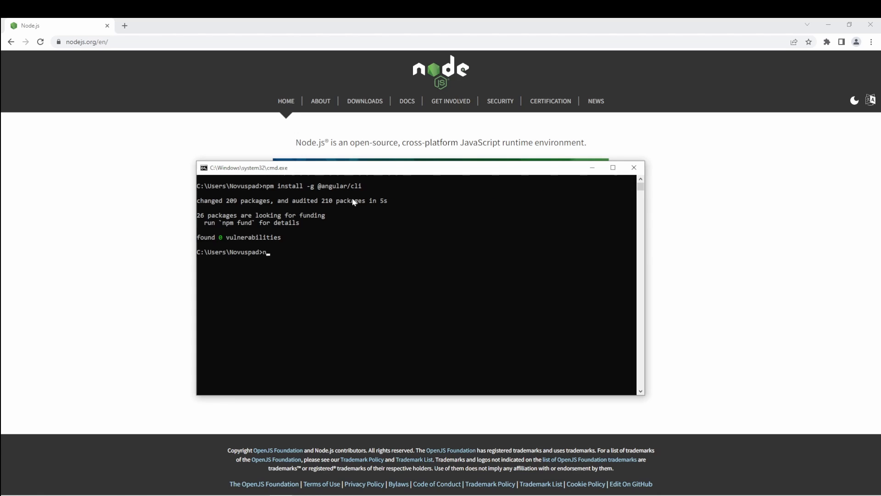
text(g new)
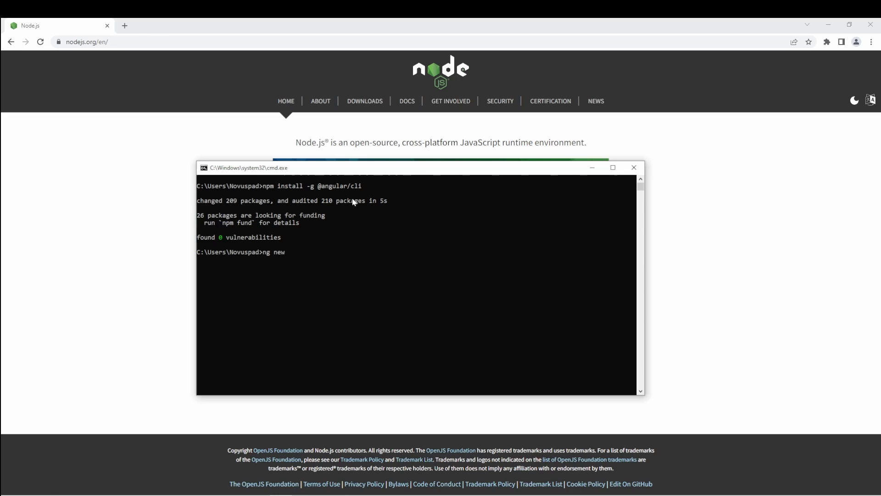
text(my-first)
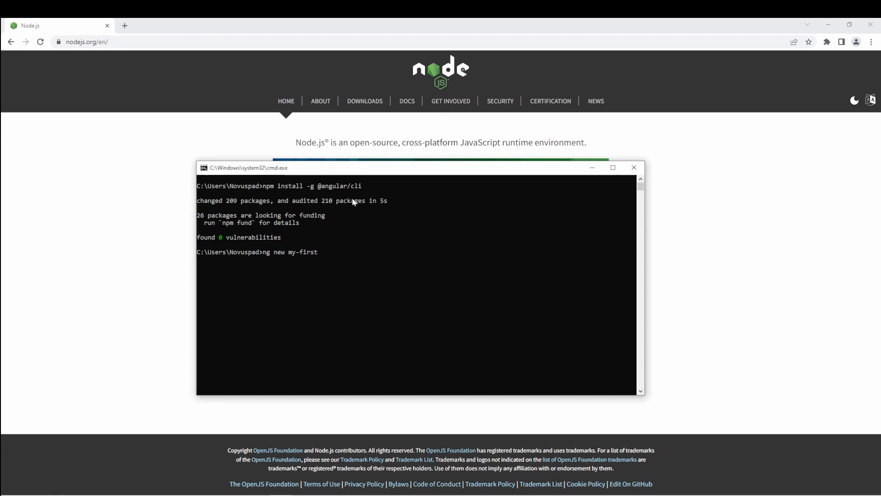
text(-project)
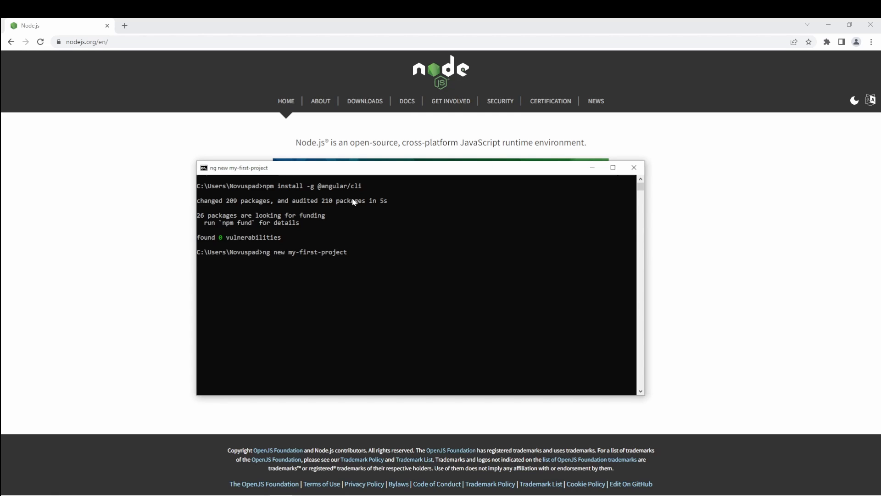
key(Enter)
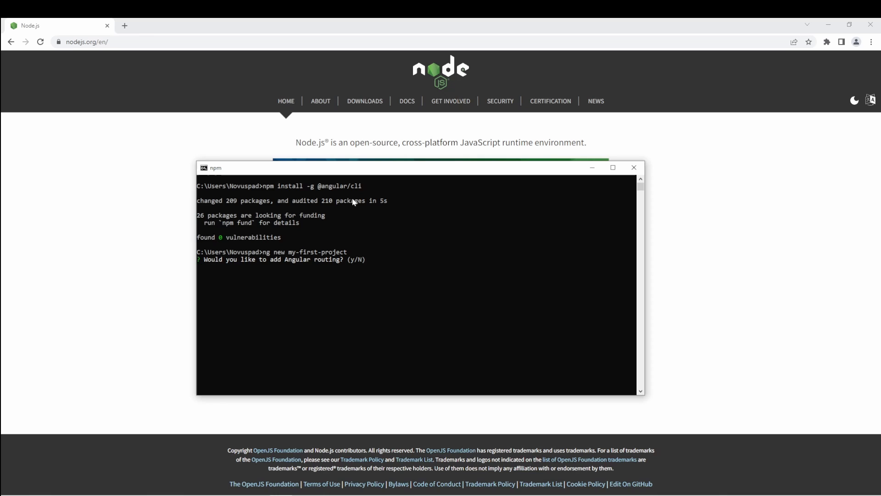
text(y)
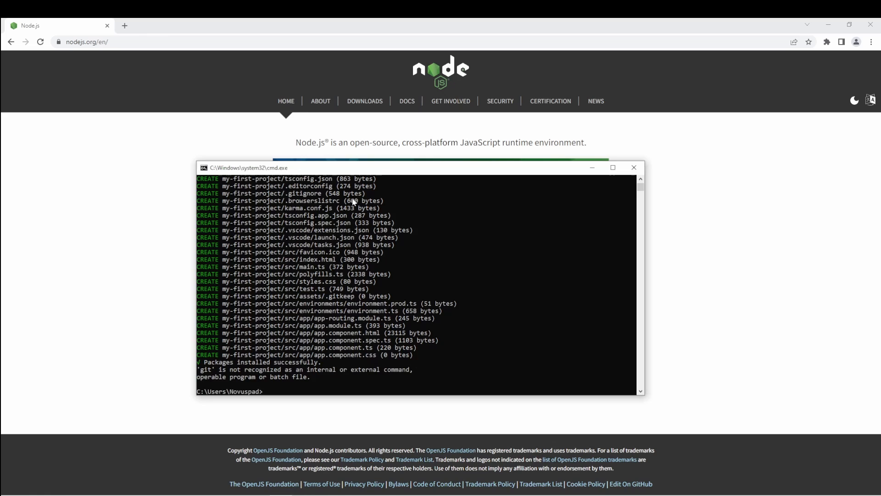
text(cd)
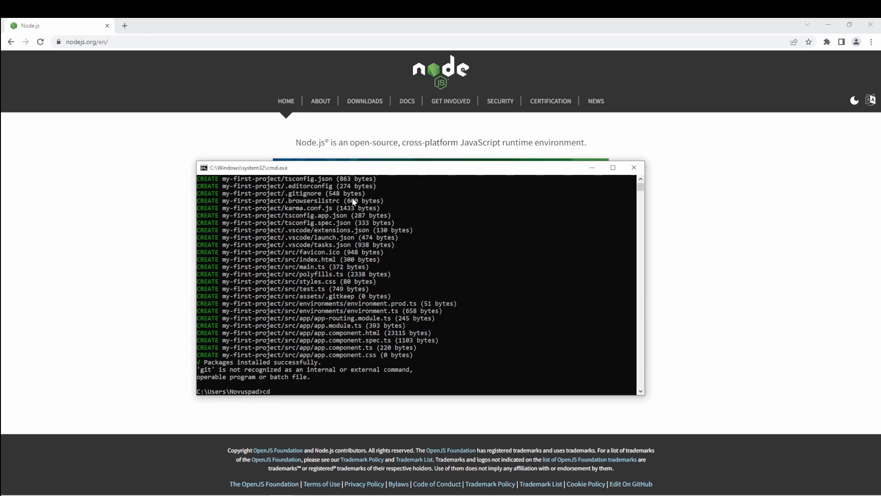
Step: Change into my-first-project and run ng serve --open to launch the app at localhost:4200
text(my-first-project)
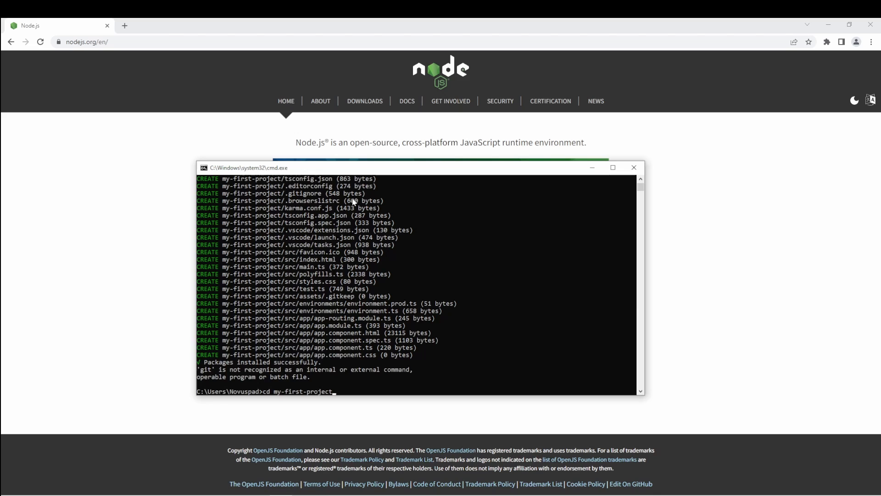
text(ng)
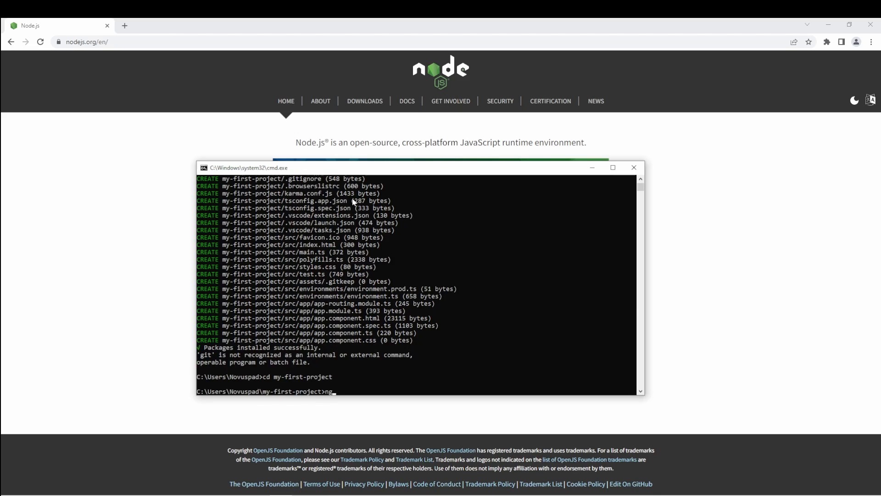
text(serve)
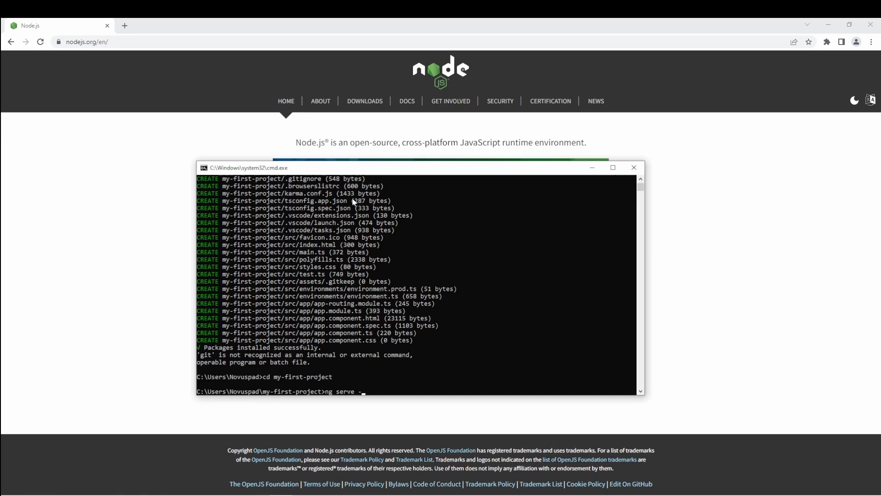
text(-openm)
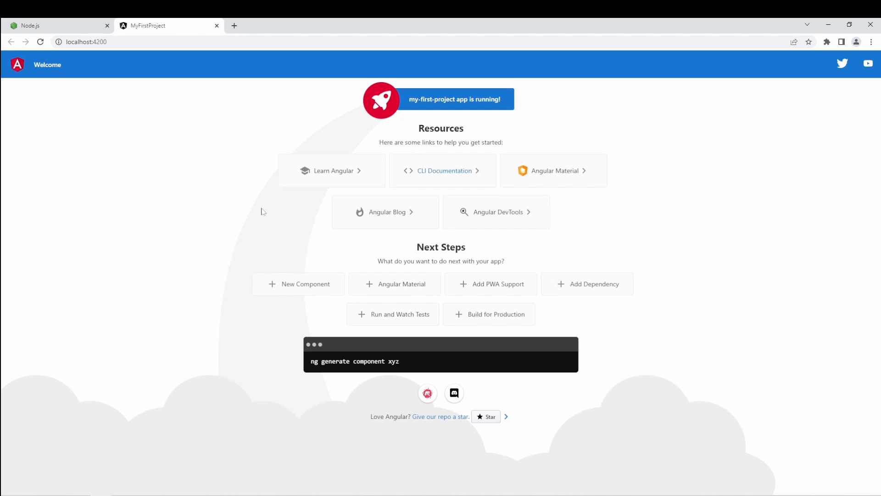
mouse_move(239, 299)
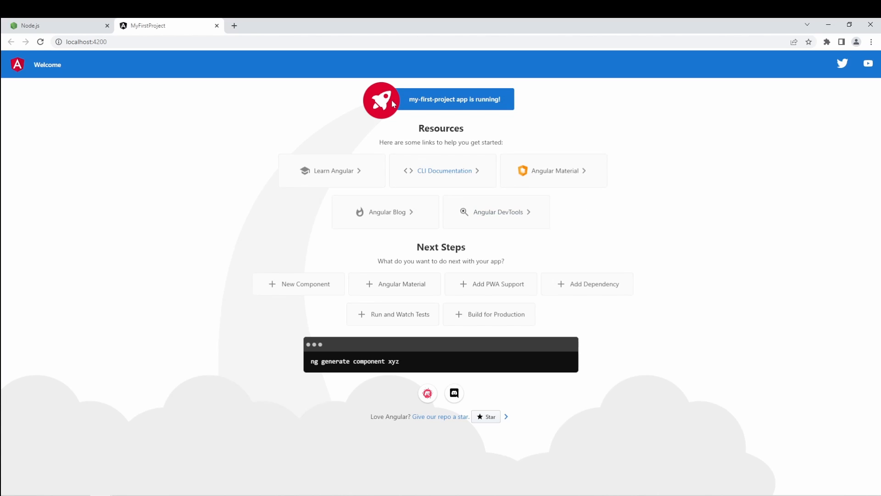
mouse_move(356, 174)
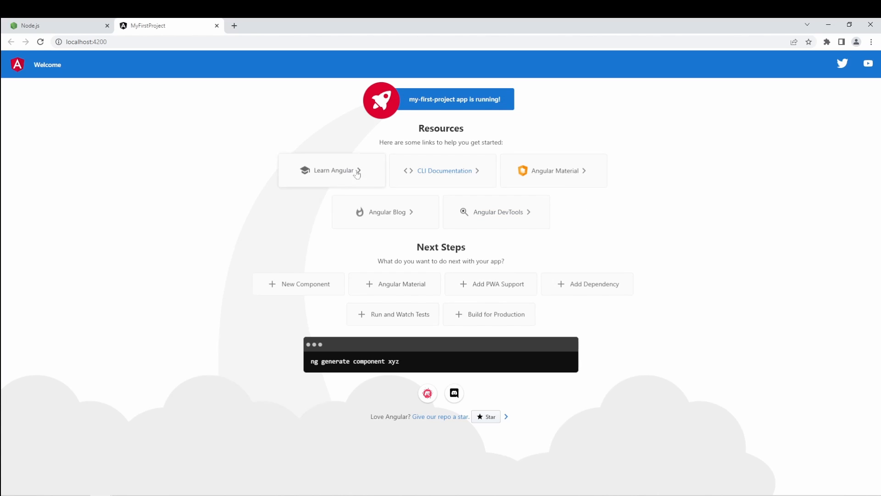
mouse_move(345, 250)
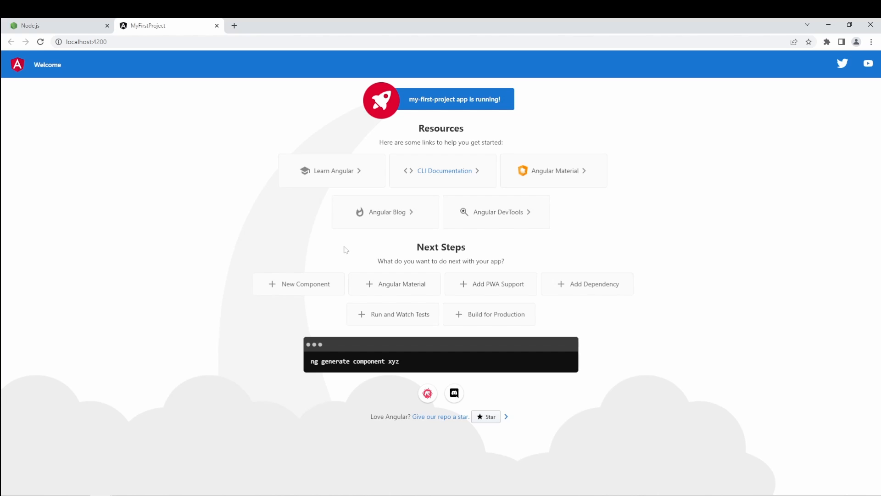
mouse_move(342, 145)
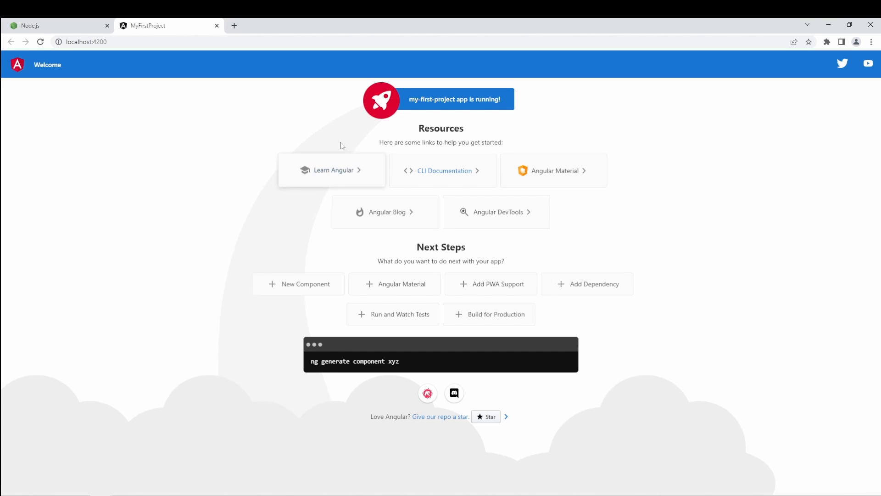
mouse_move(366, 191)
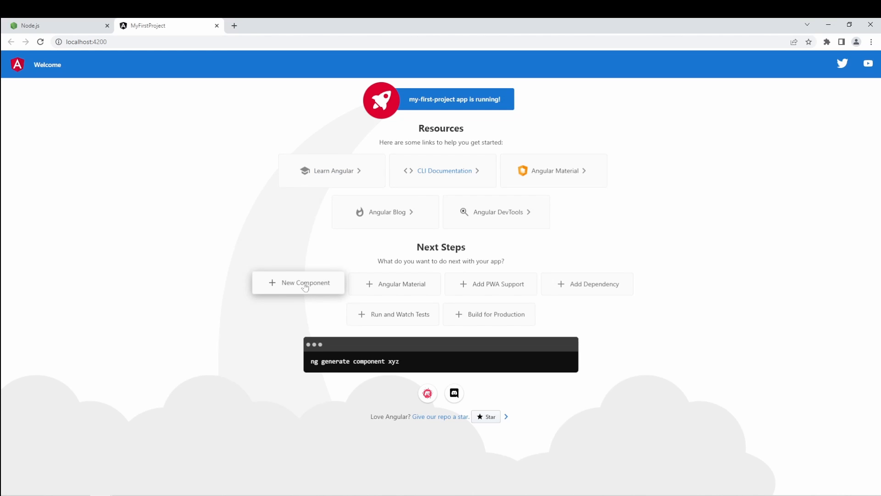
mouse_move(408, 322)
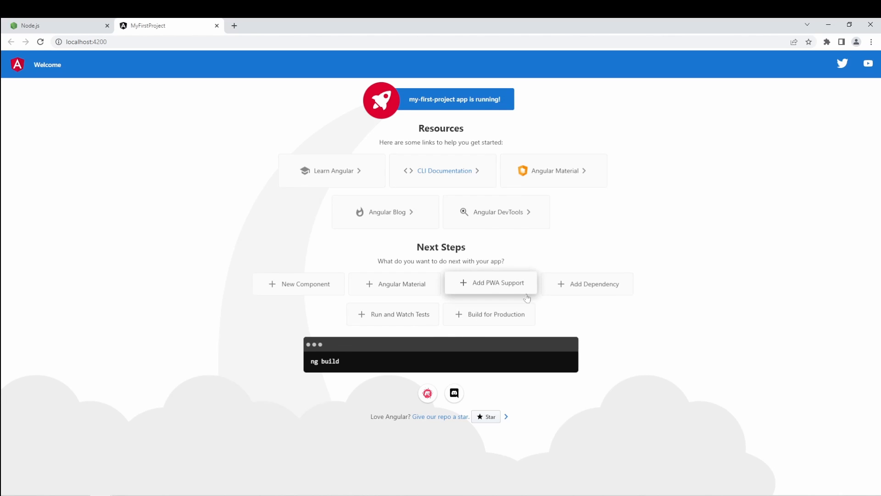
mouse_move(315, 261)
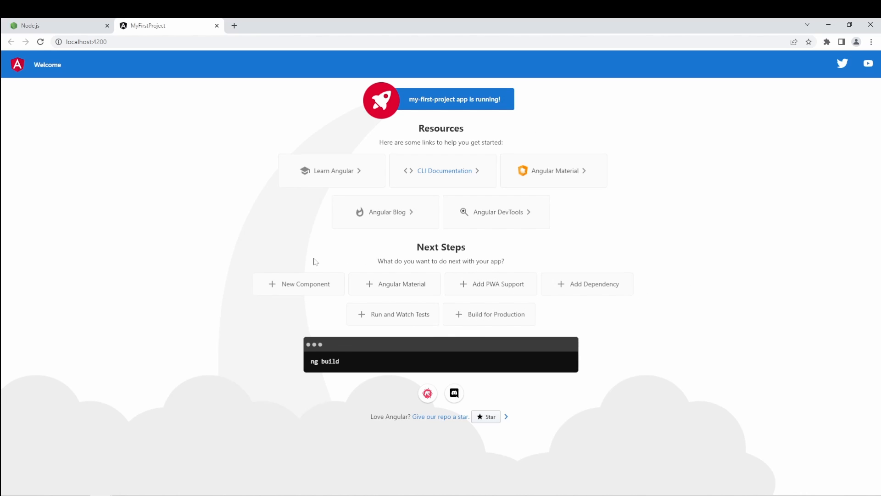
mouse_move(330, 265)
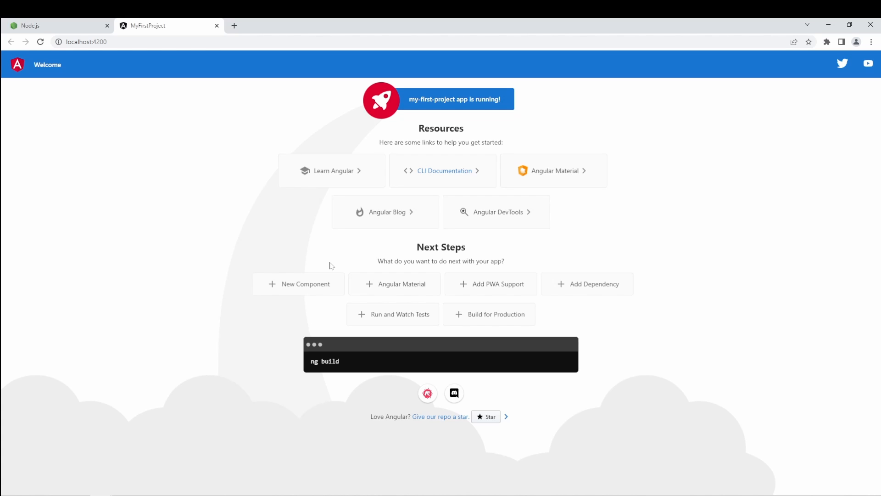
mouse_move(453, 286)
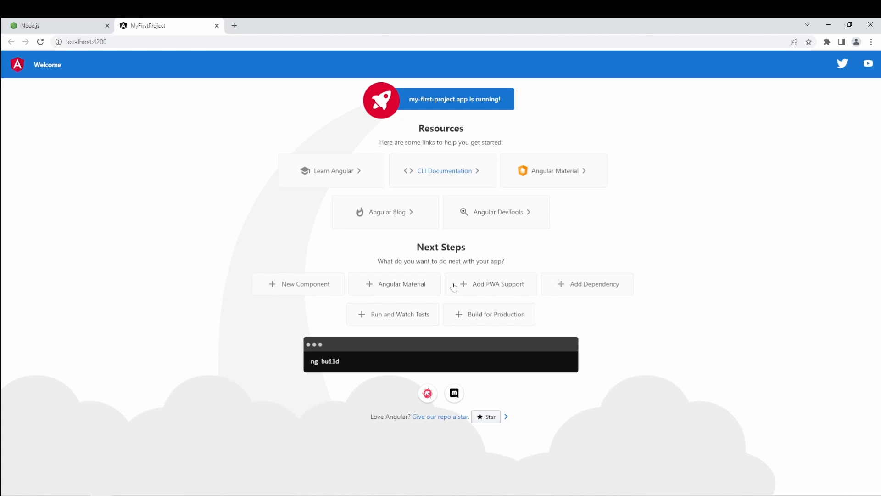